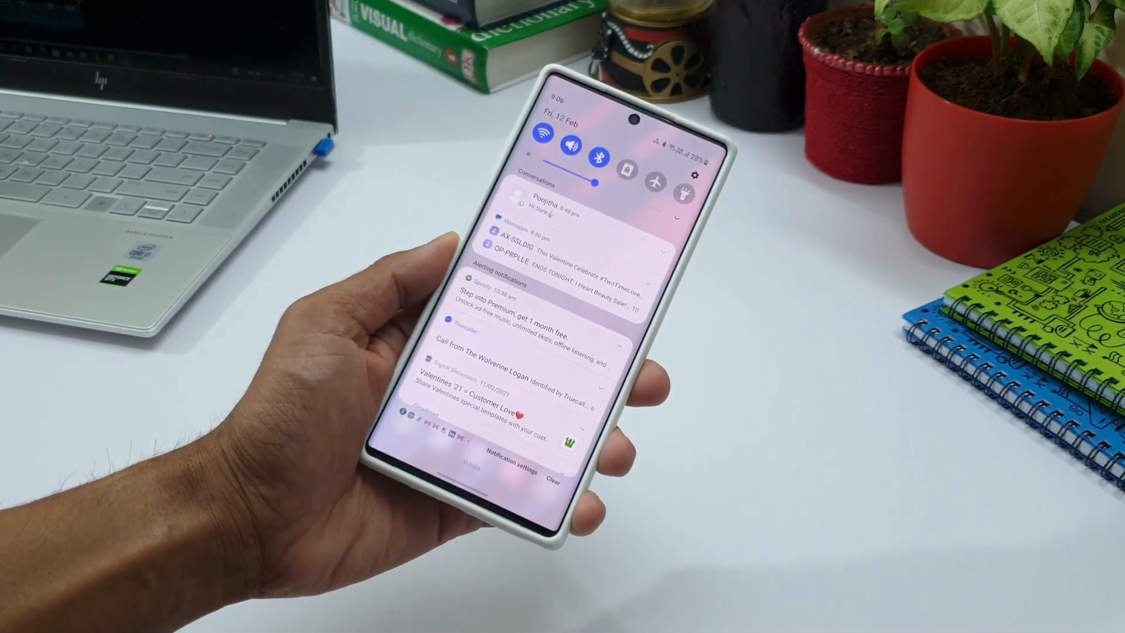
Scroll the notification panel, then get to the Settings main menu.
scroll(down, 3)
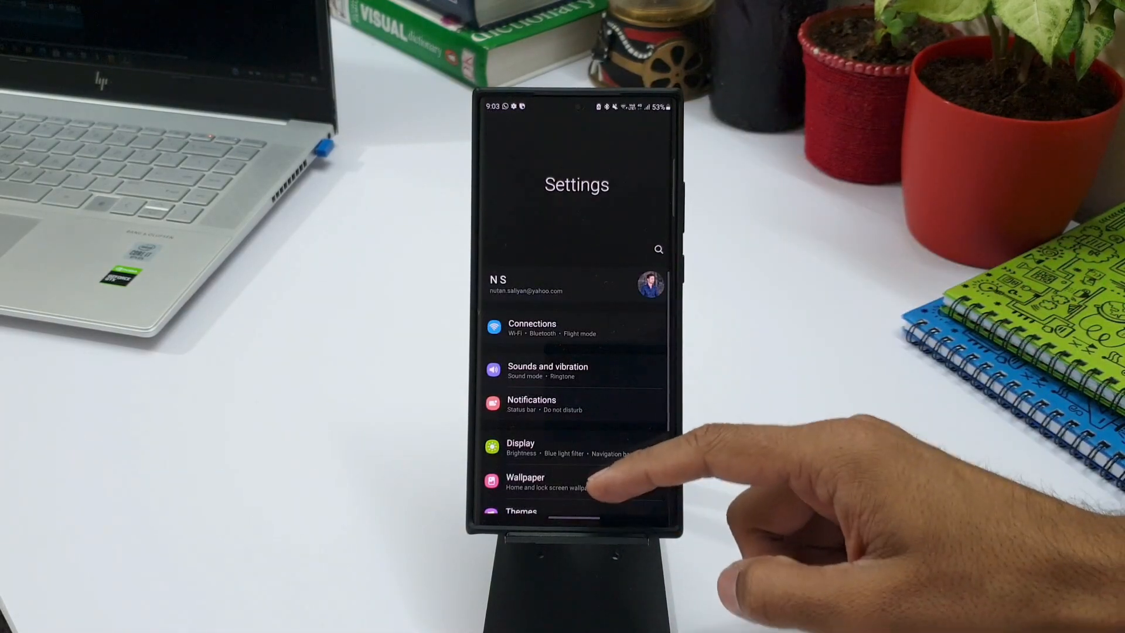
Open Notifications settings and go into Notification history.
click(530, 403)
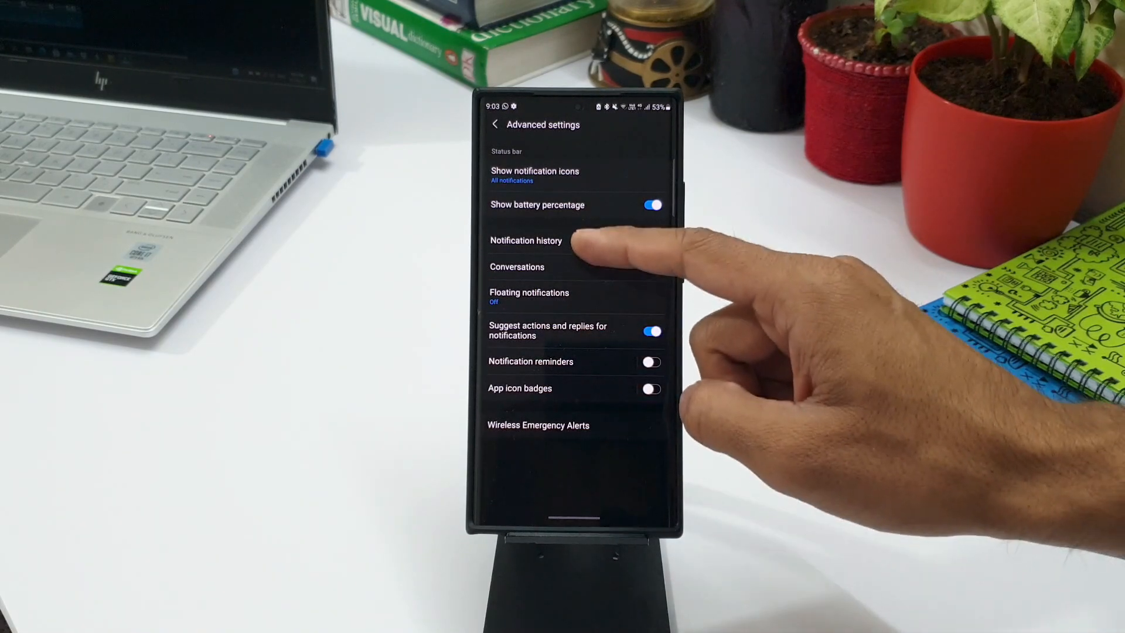
click(525, 240)
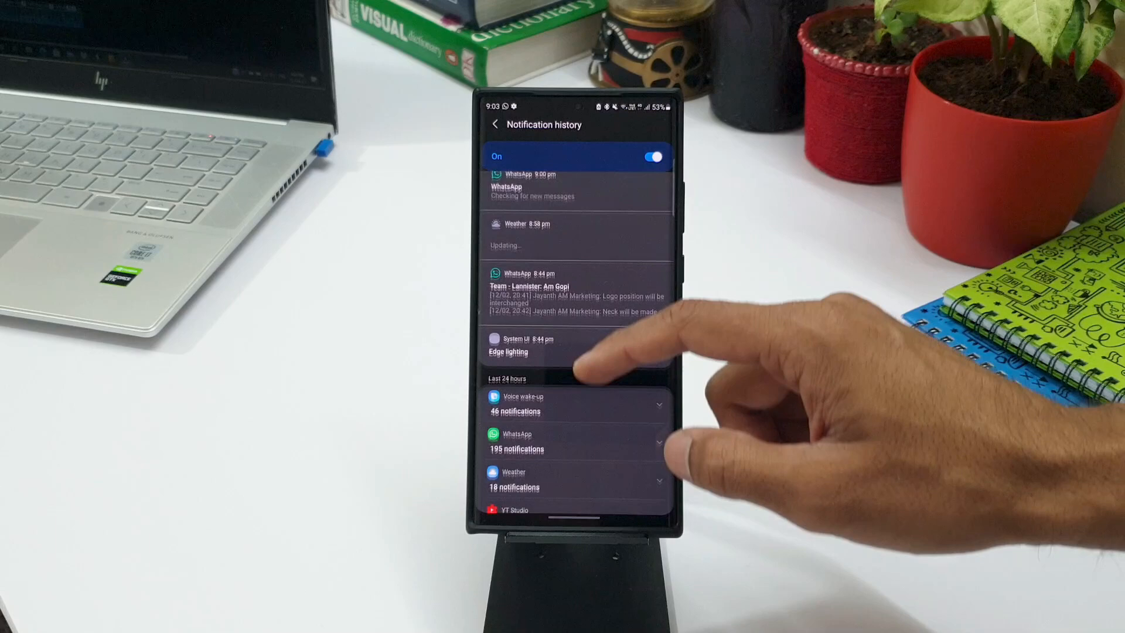
Scroll the Last 24 hours list to reach the Google Play Store entry.
scroll(up, 3)
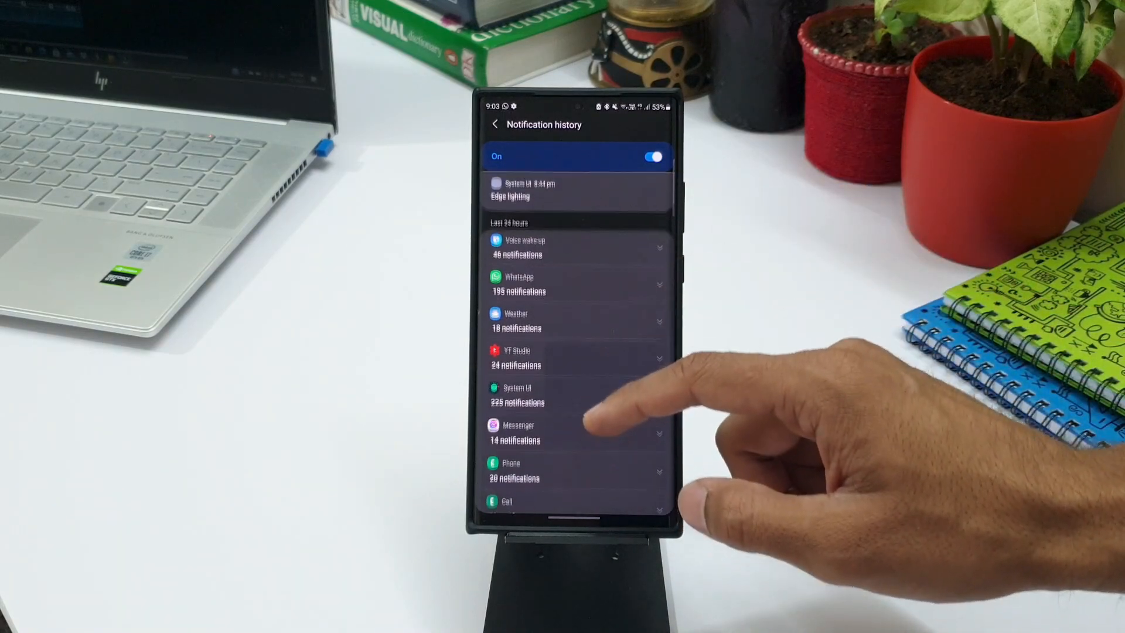
scroll(up, 3)
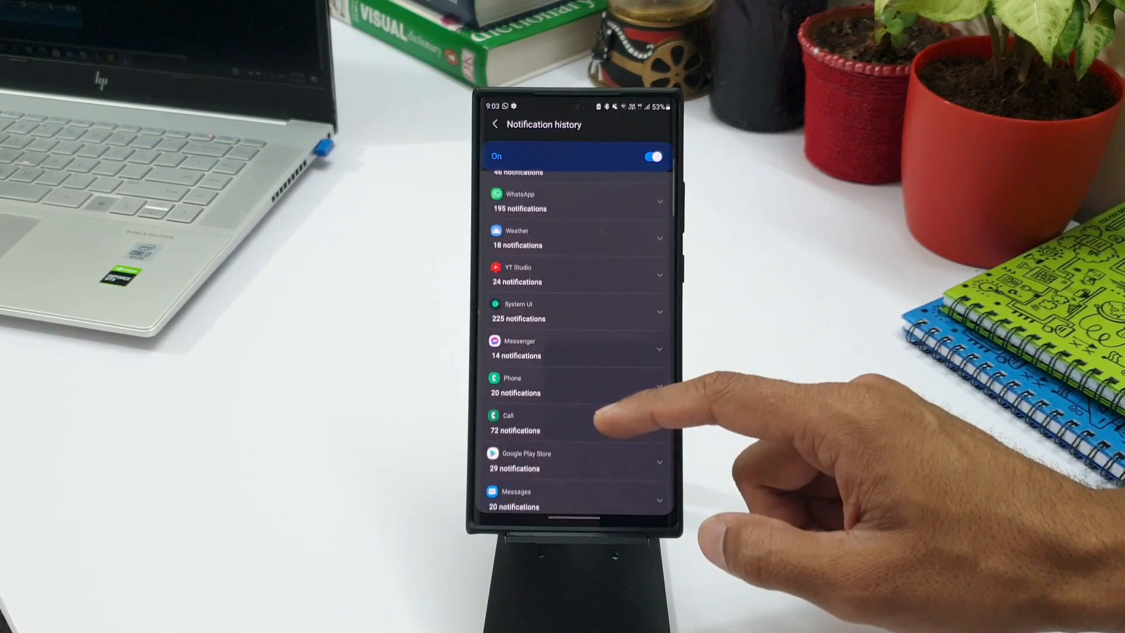
scroll(up, 3)
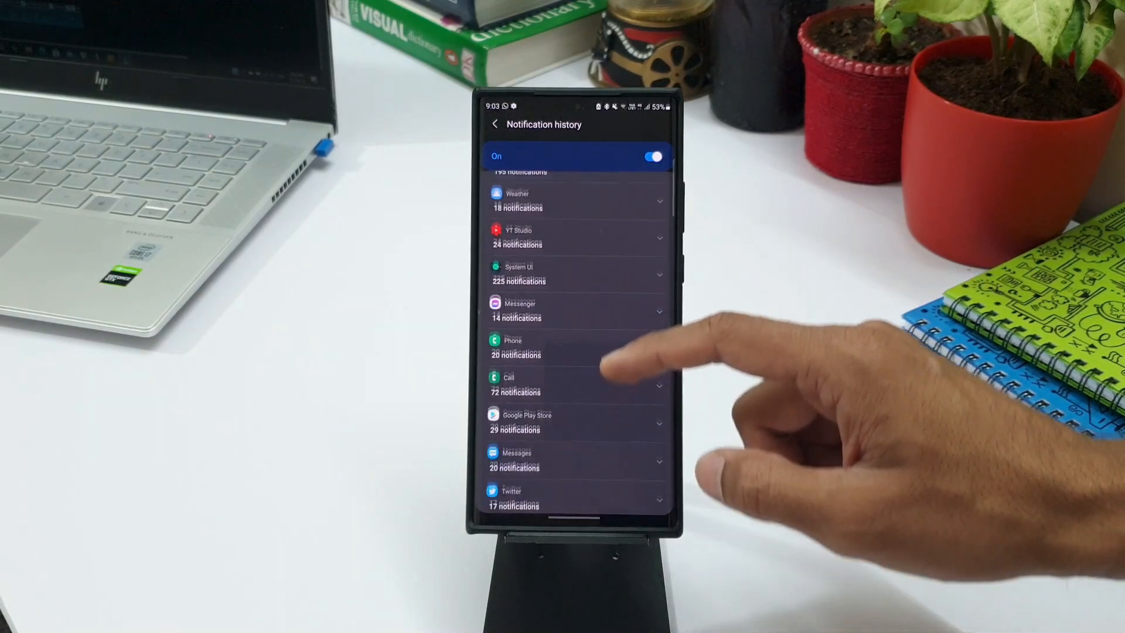
scroll(up, 3)
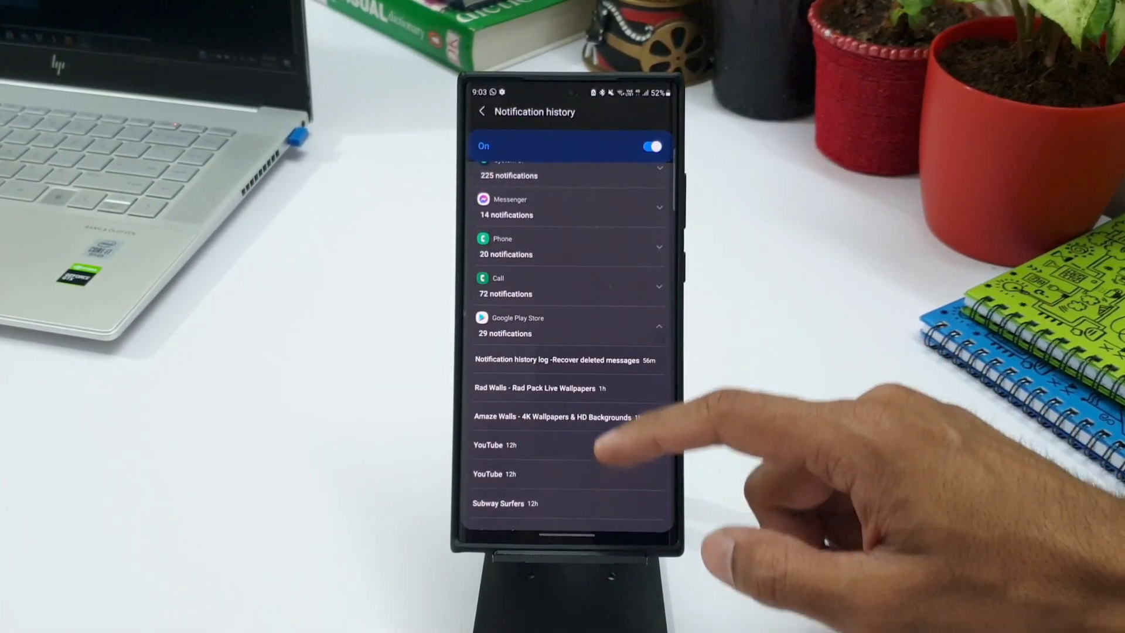
Scroll the per-app list past Android System to Samsung Pay, Camera, Yahoo Mail and Clock.
scroll(up, 3)
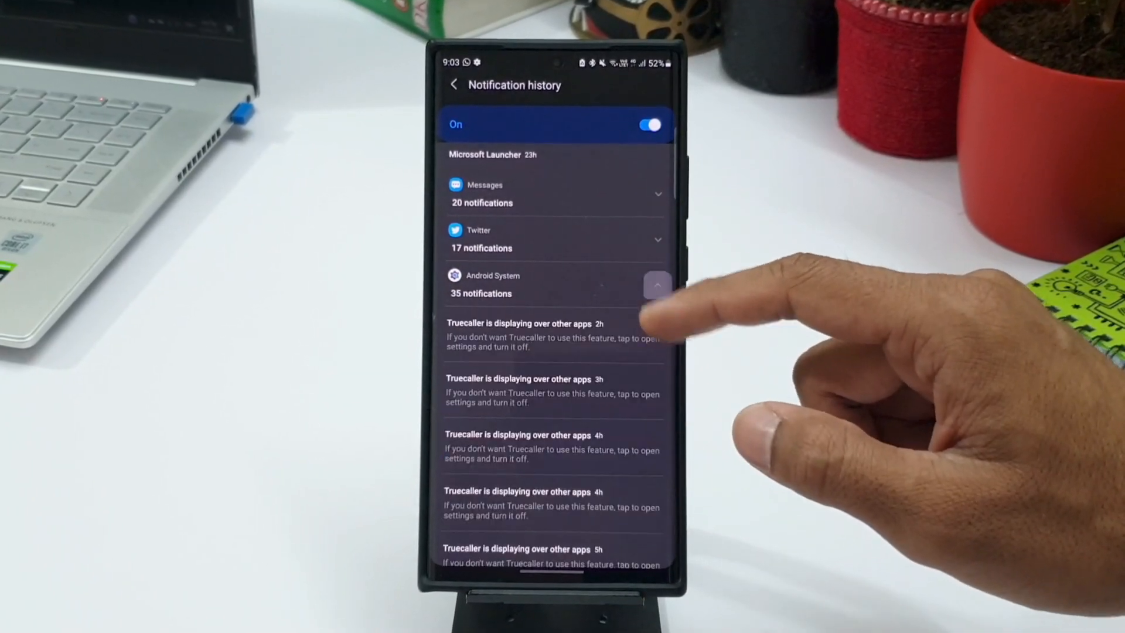
scroll(down, 3)
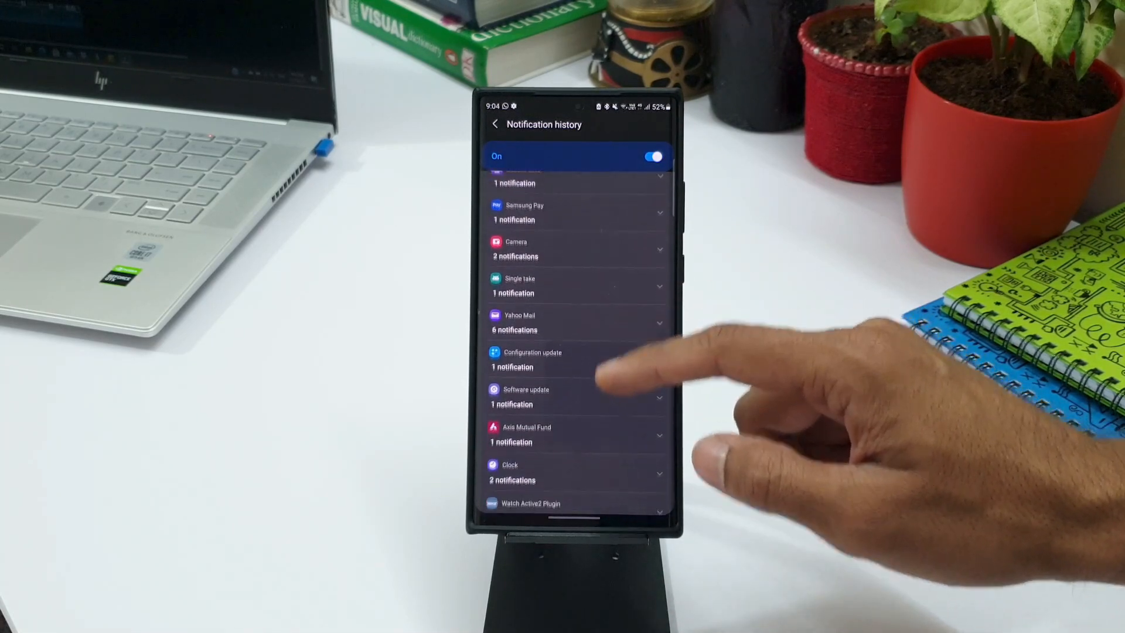
Scroll the history list past Axis Mutual Fund toward YouTube's notification settings.
scroll(up, 3)
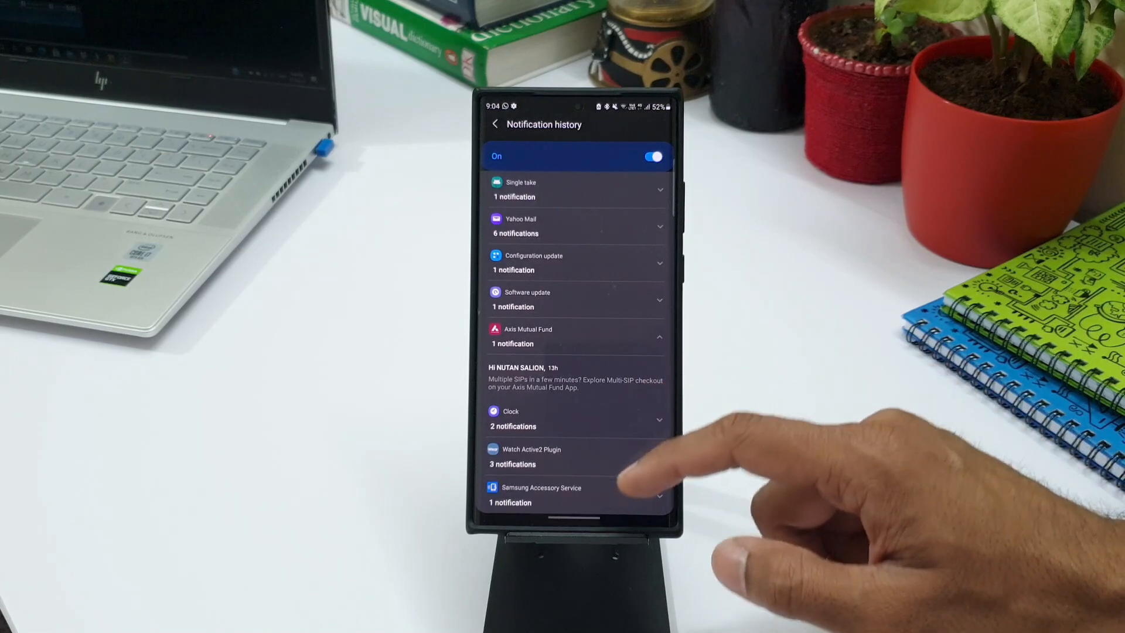
scroll(up, 3)
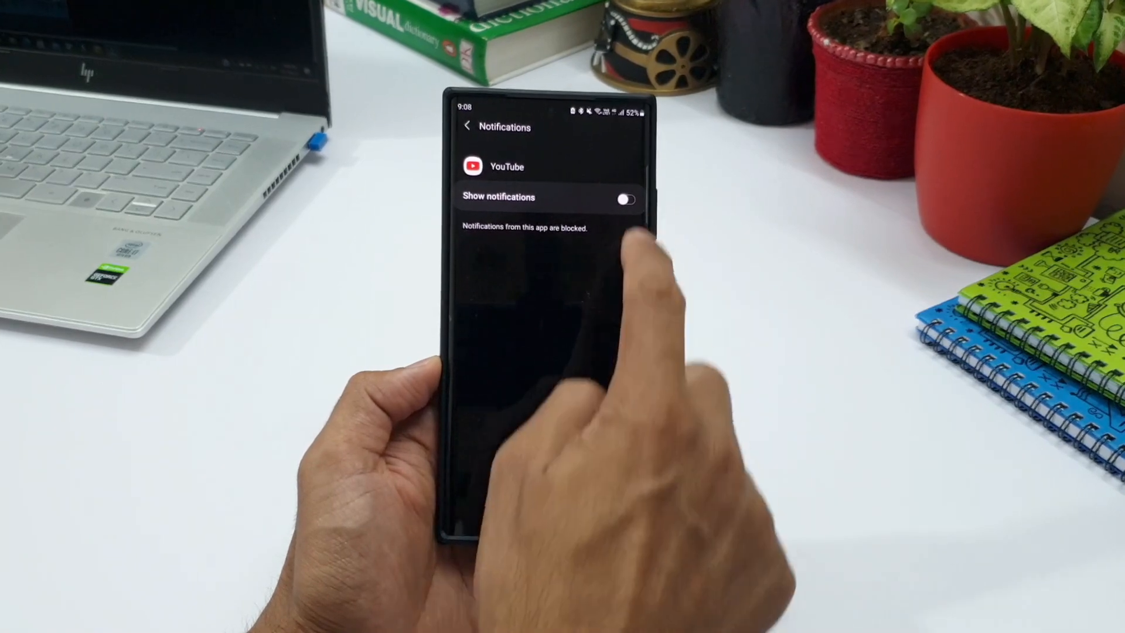
Open the AppX channel in YouTube and view its uploaded videos.
click(625, 199)
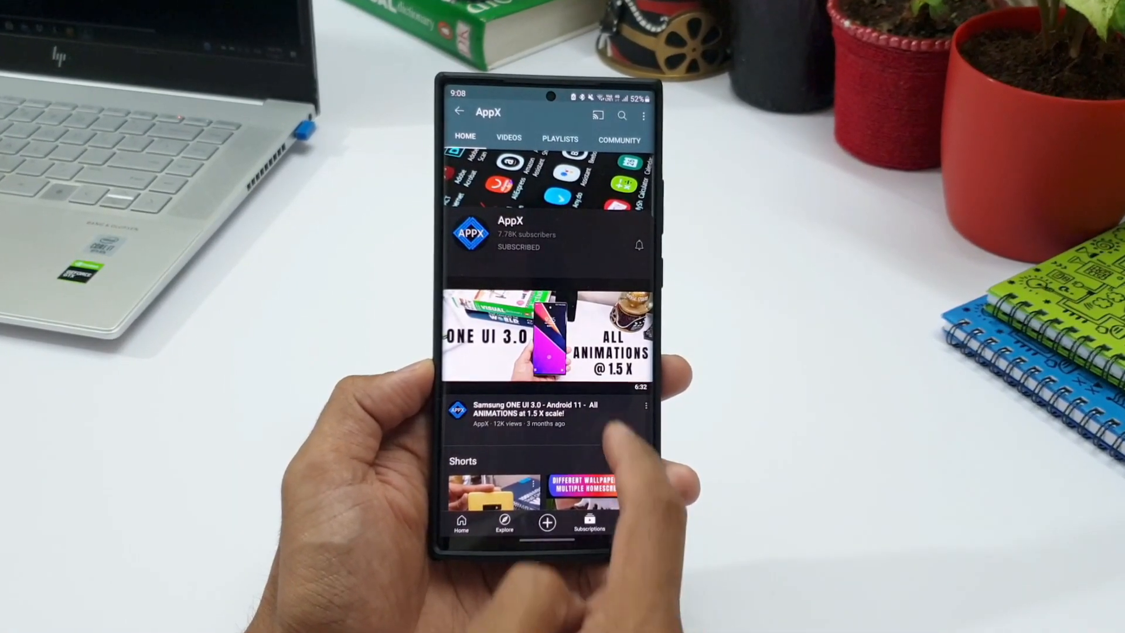
click(508, 137)
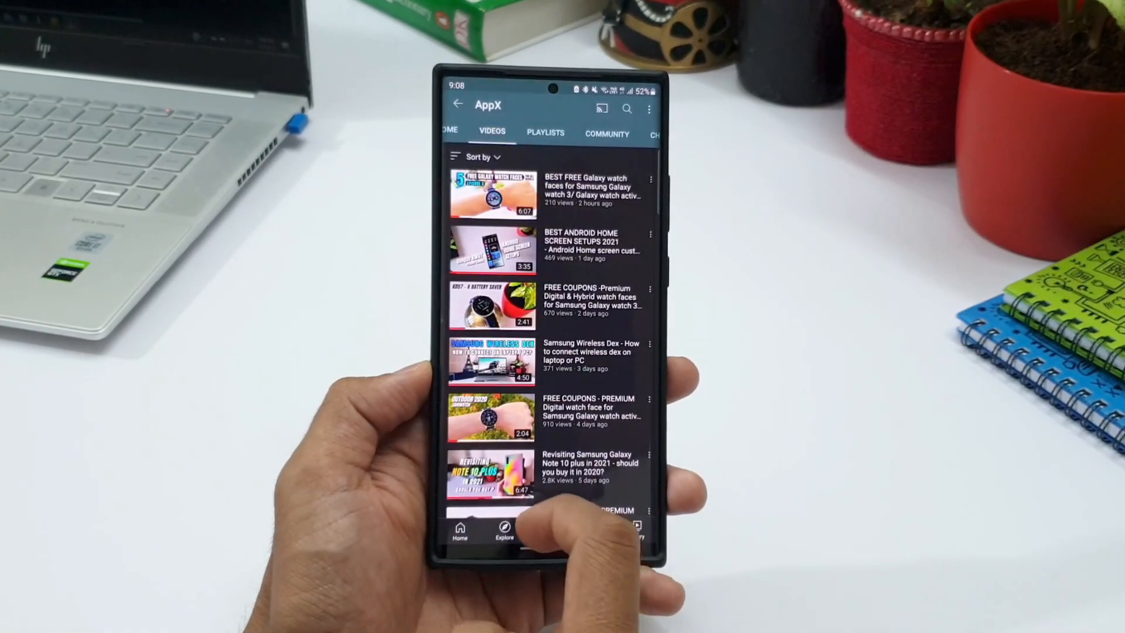